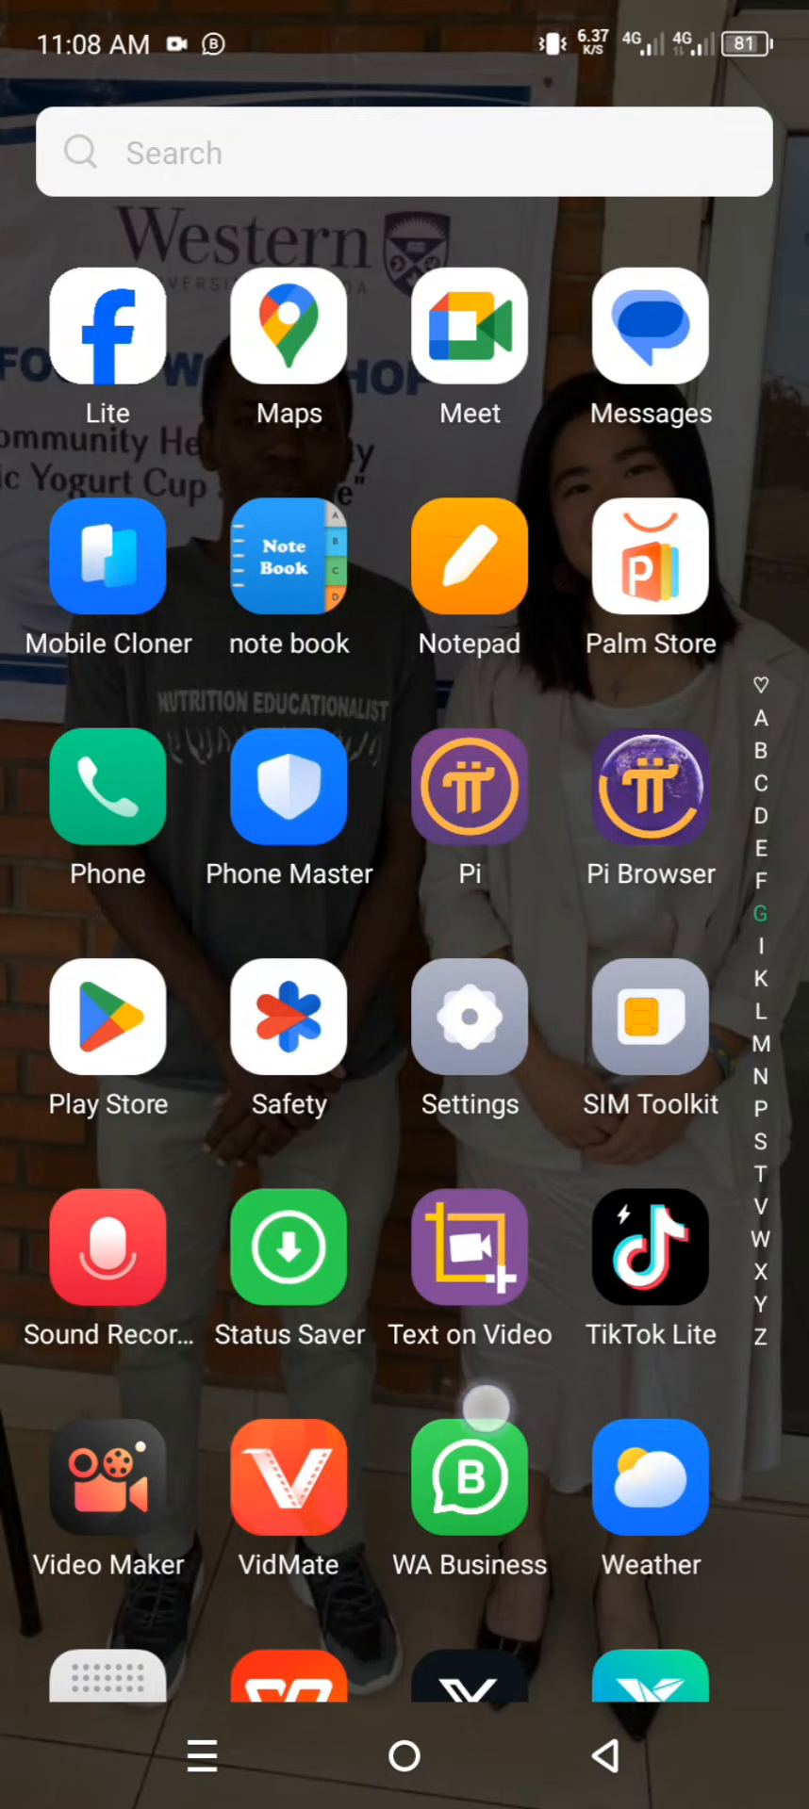
- Scroll the home screen to reach the Play Store icon
scroll(down, 3)
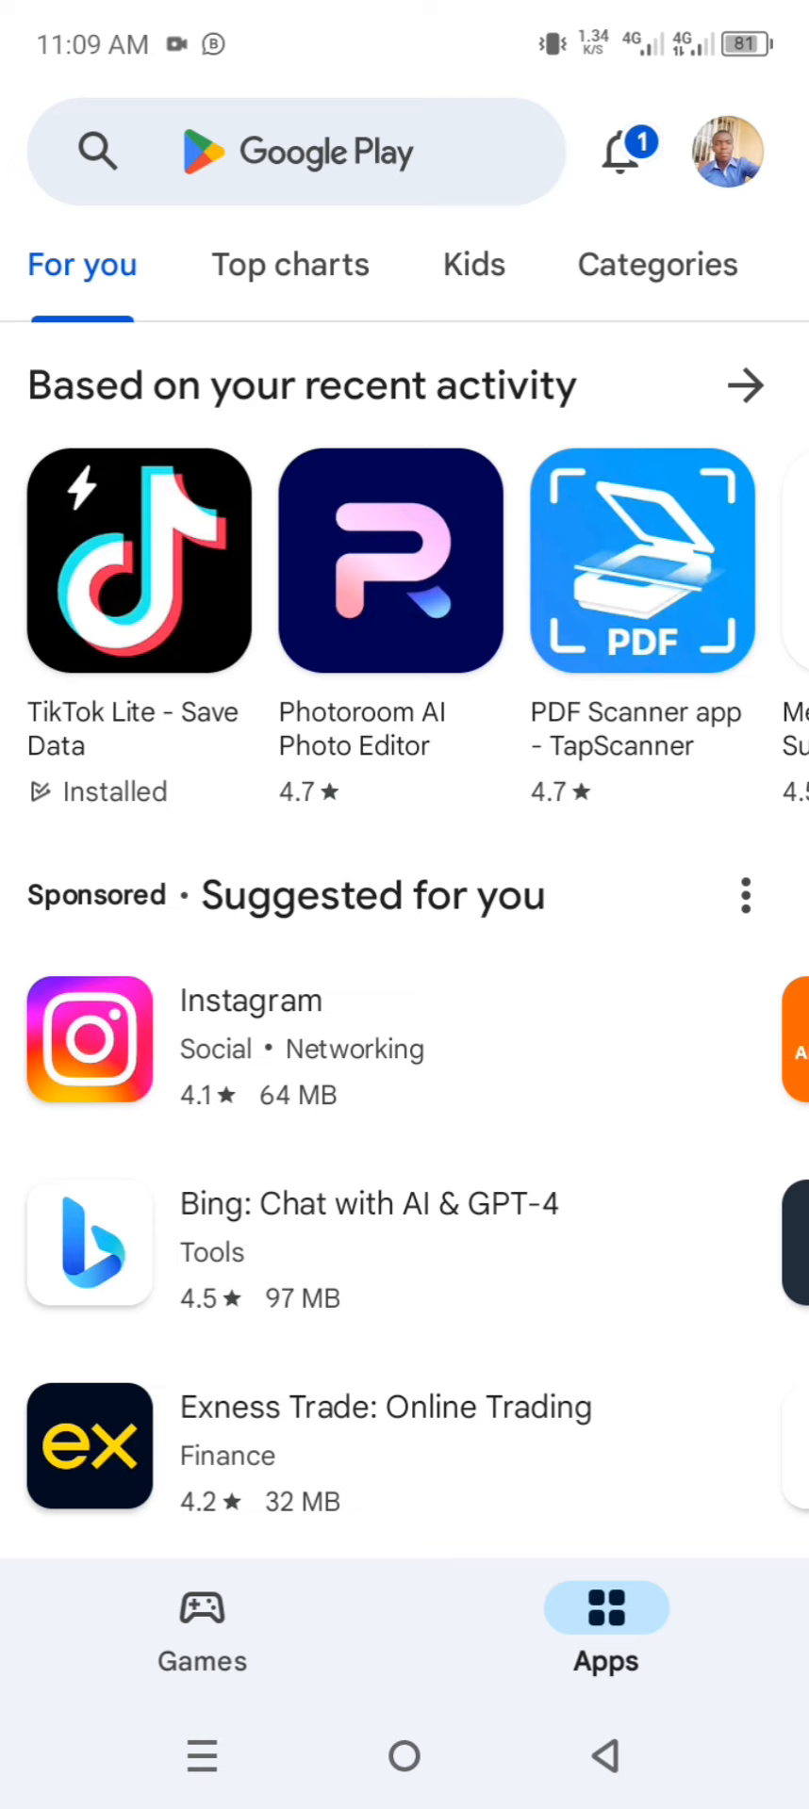
- Search the Play Store for 'vi' and pick the video guru suggestion
click(294, 151)
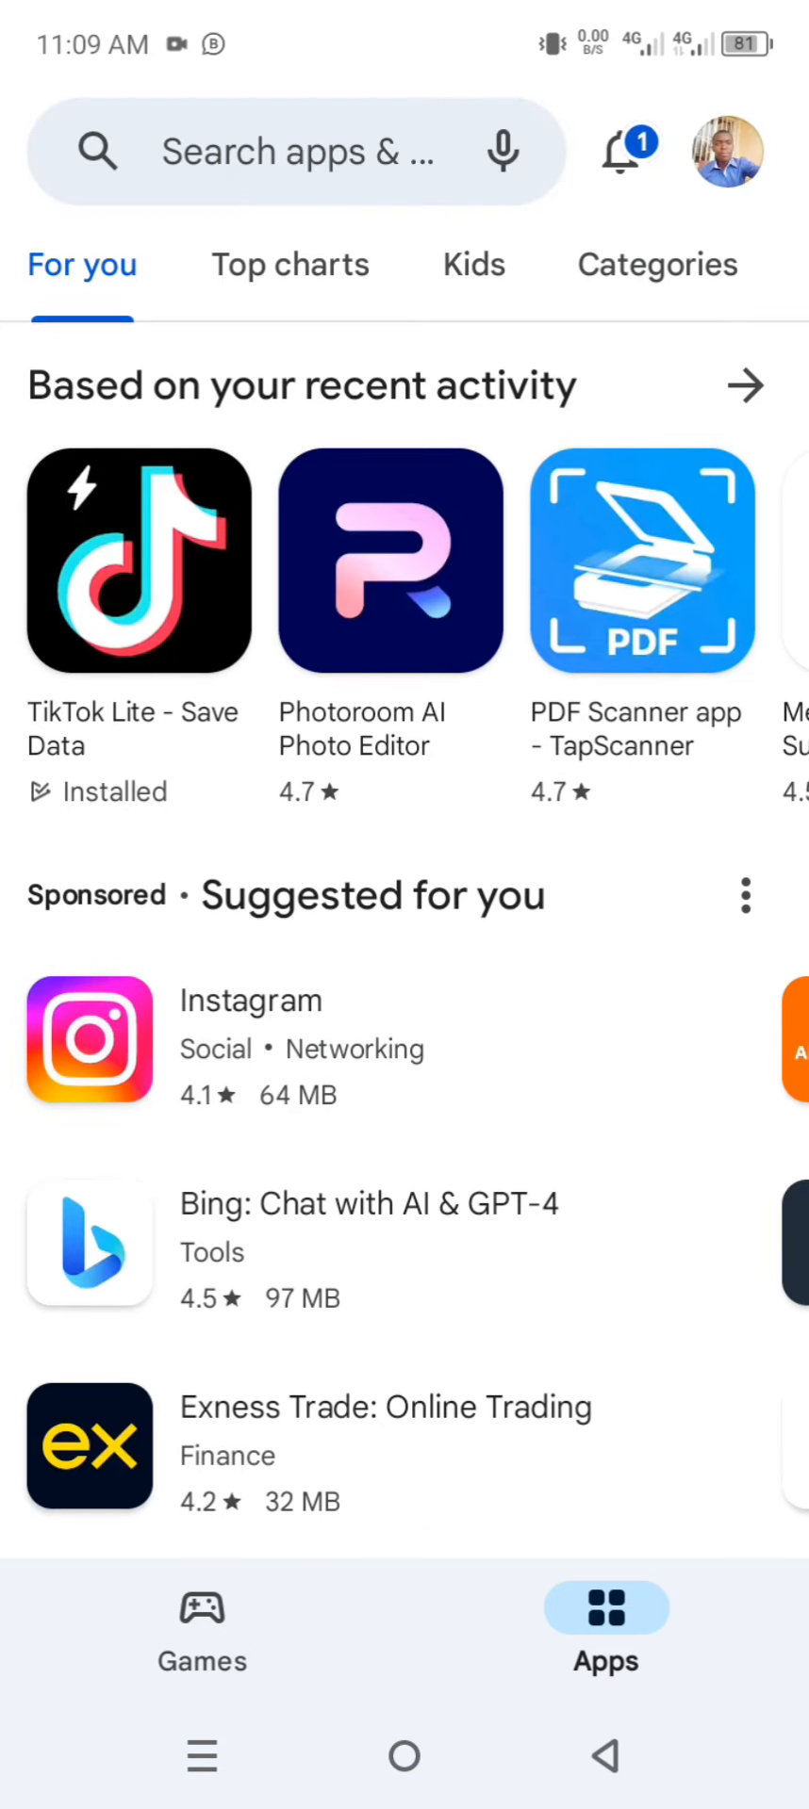
click(288, 151)
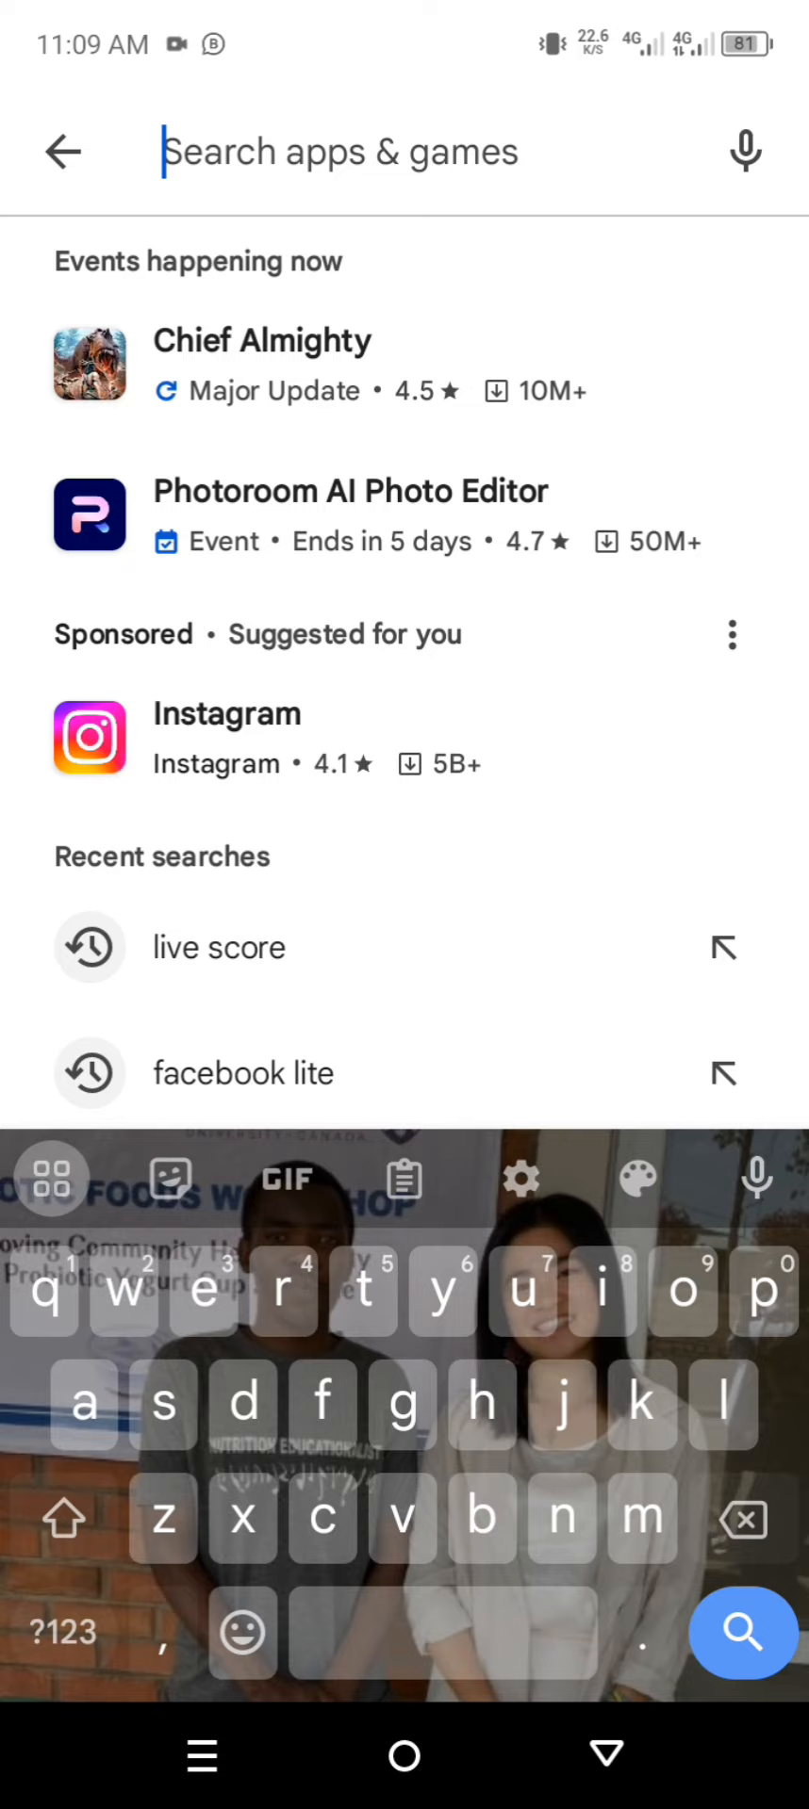
click(402, 1406)
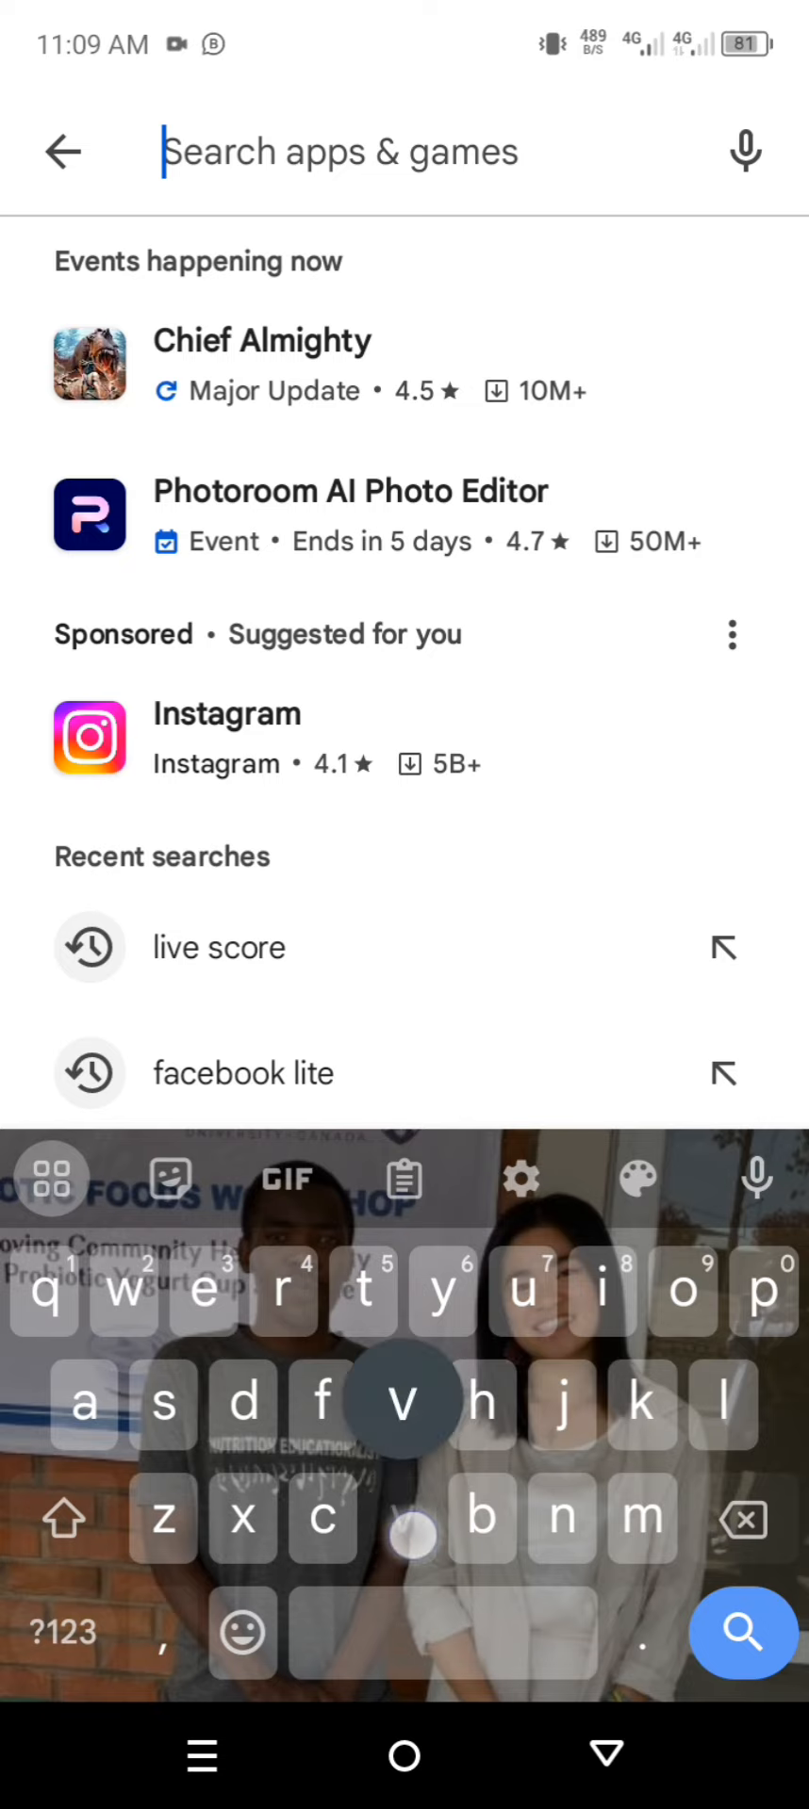
text(vi)
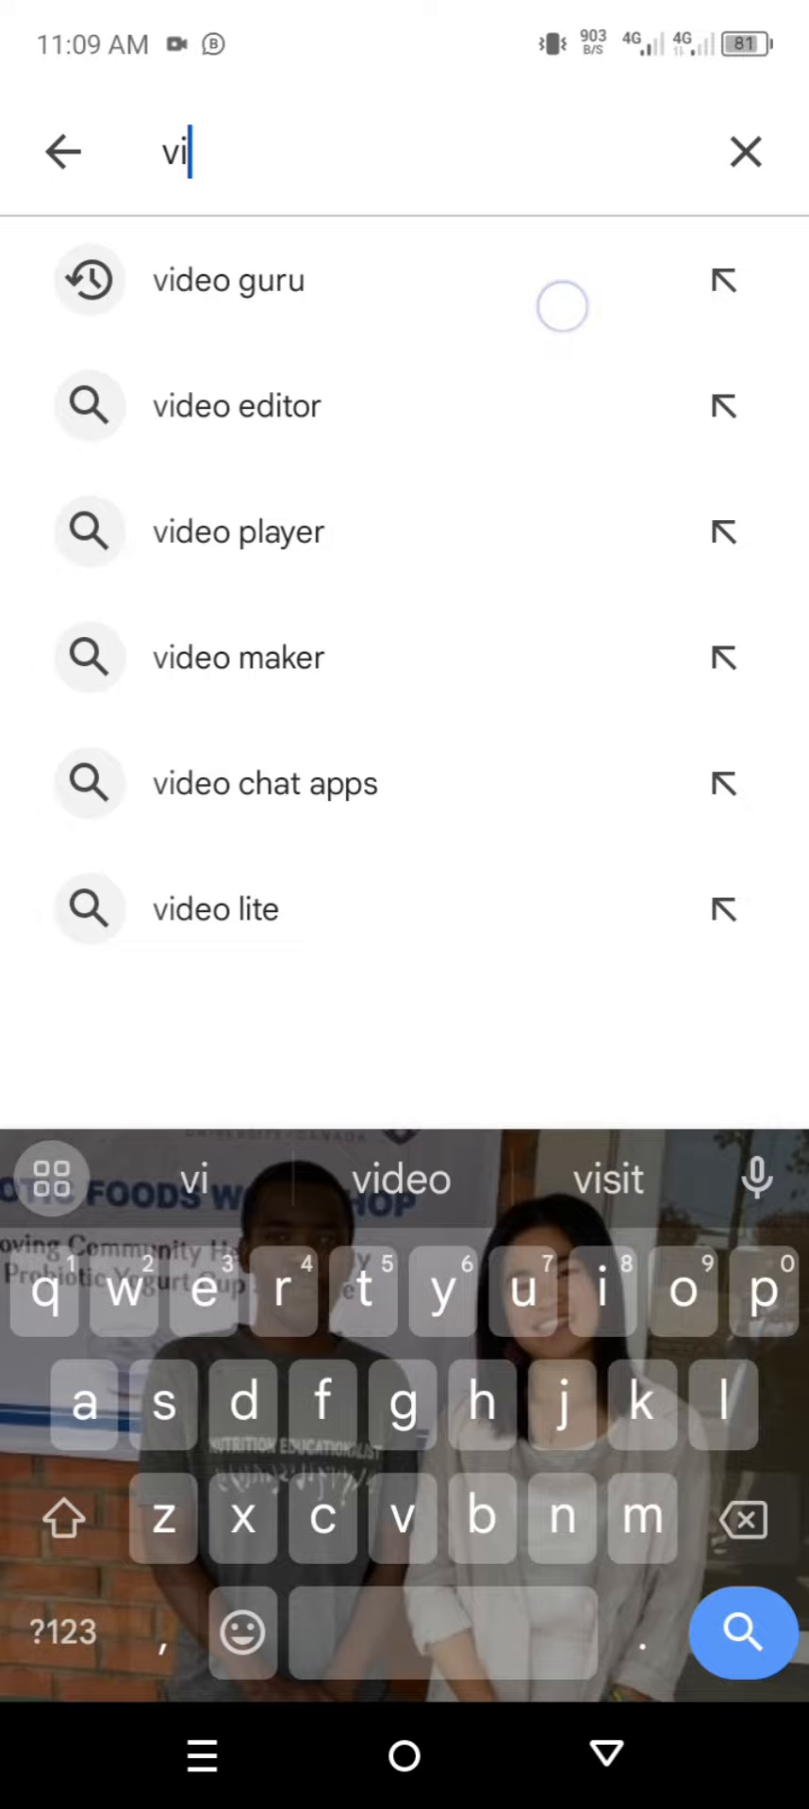
click(228, 279)
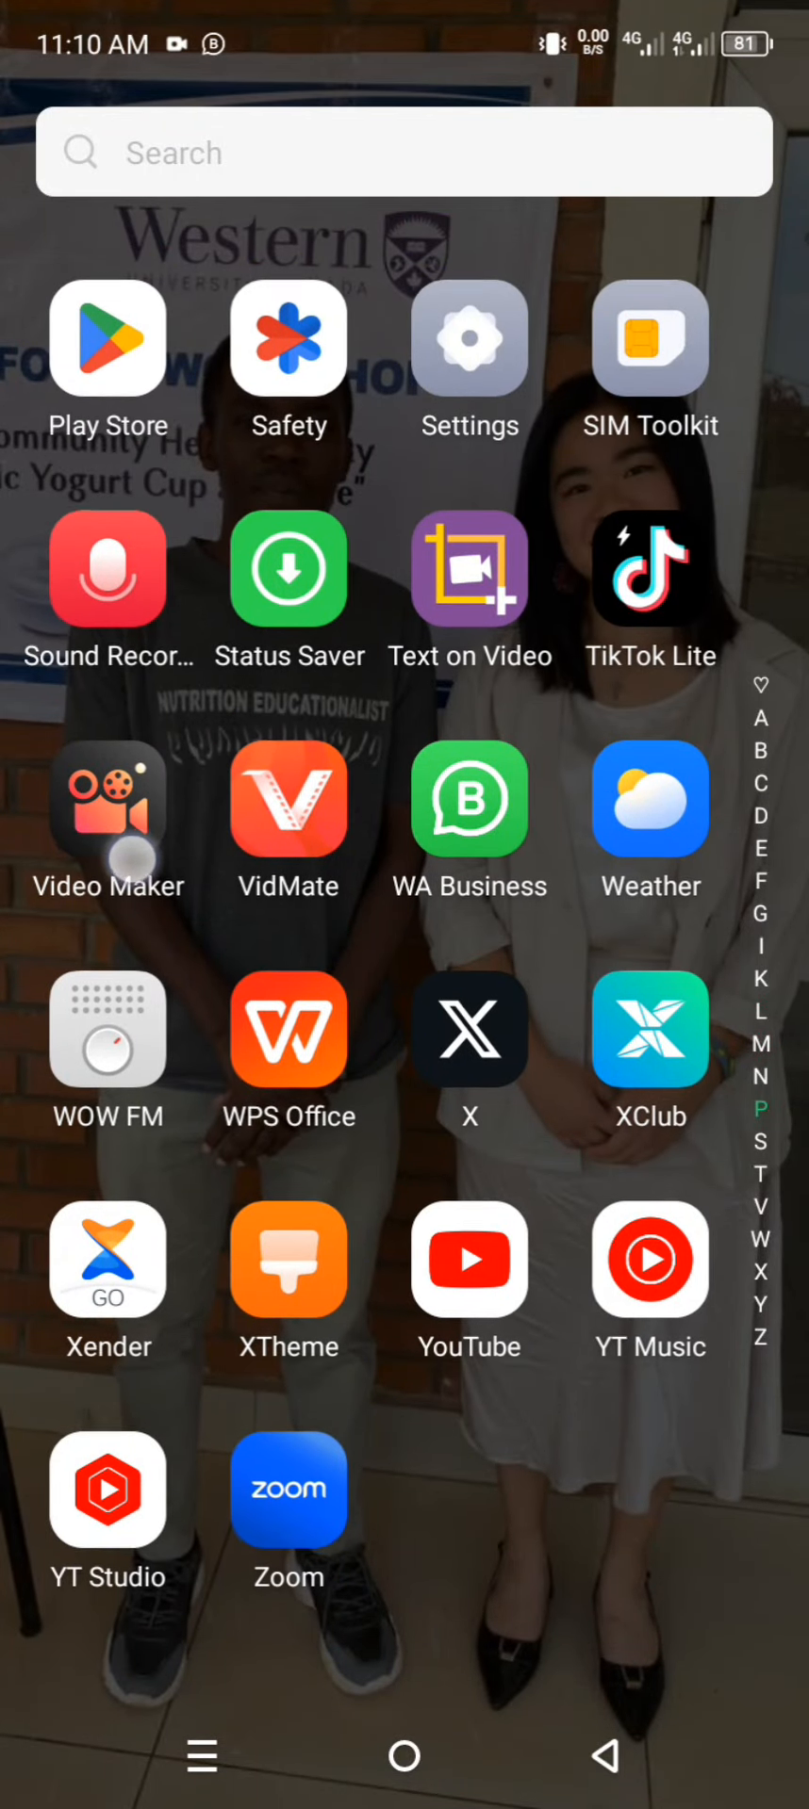
- Launch Video Guru and start a New Project listing recent videos
click(109, 801)
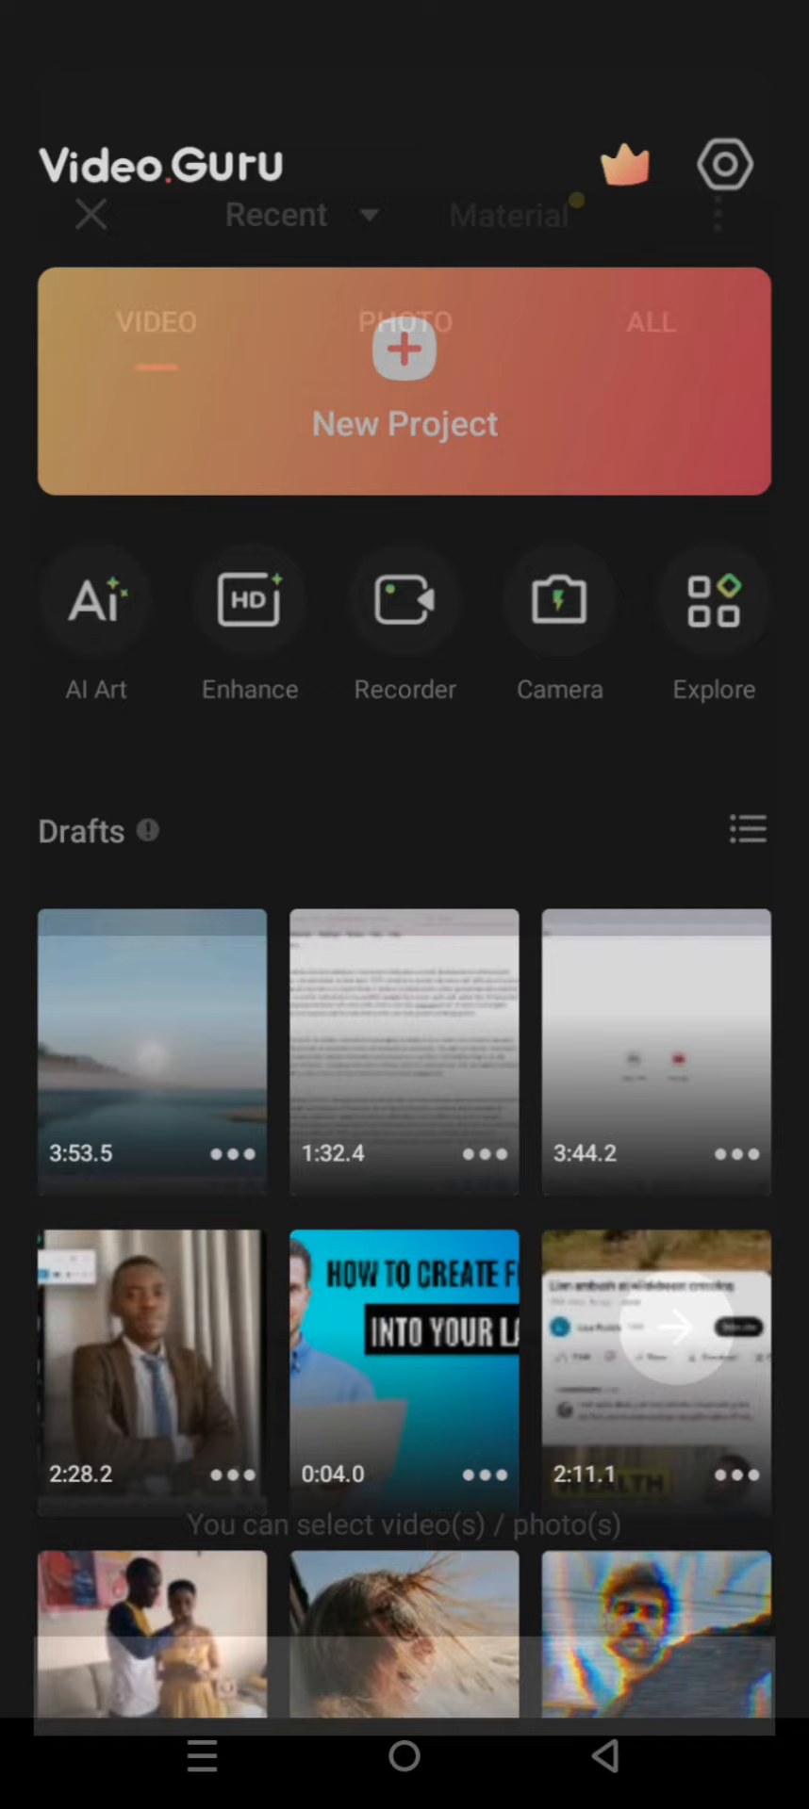
click(403, 380)
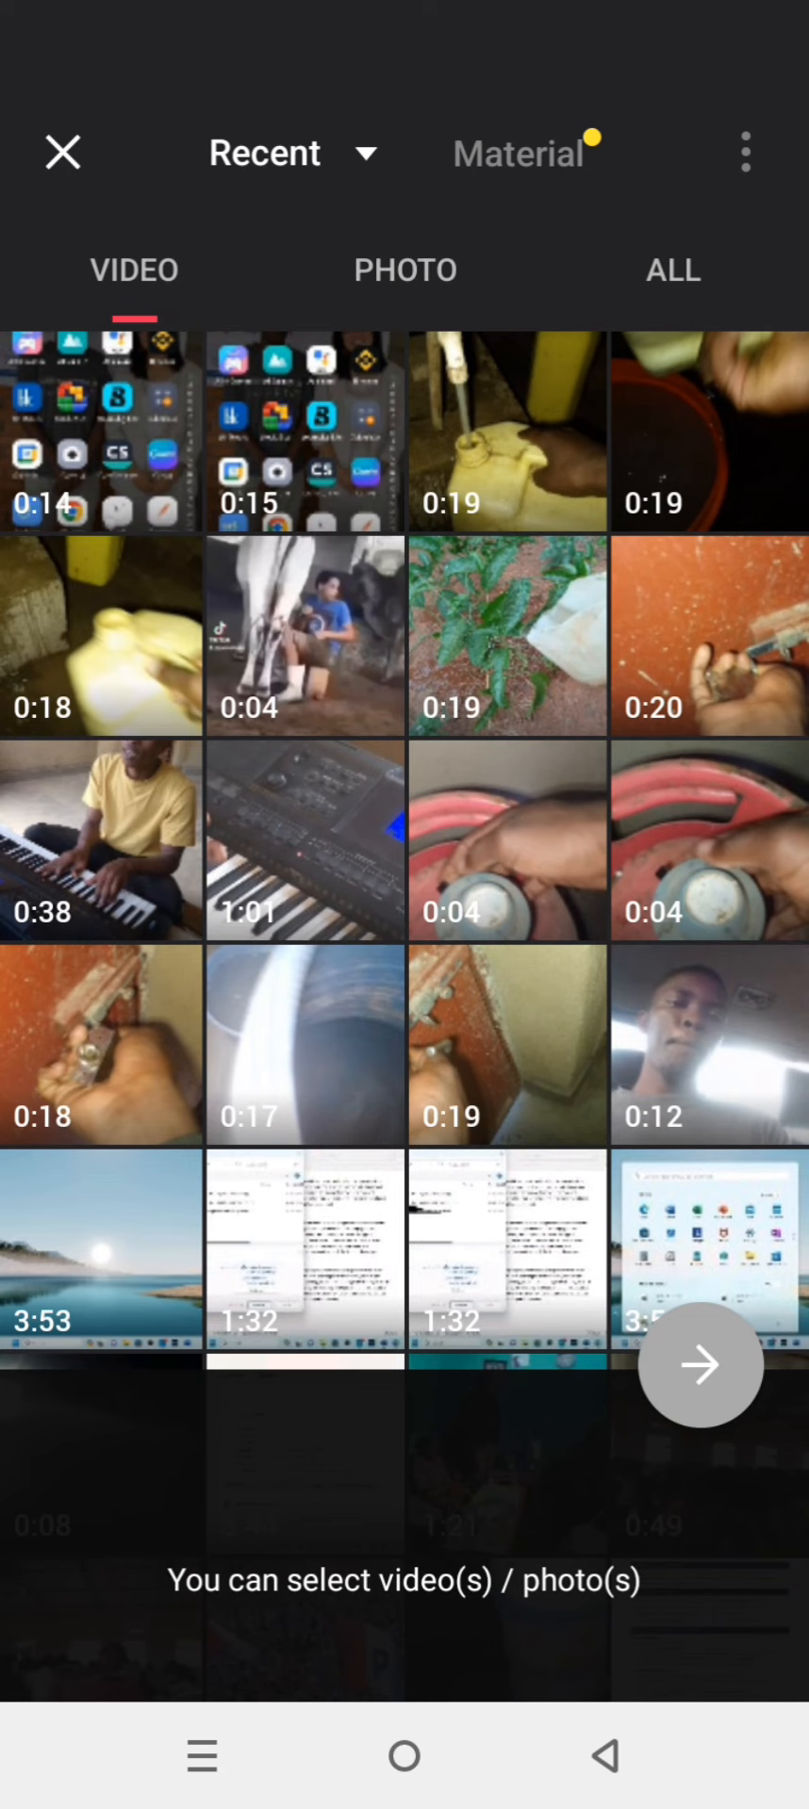
- Glance at the Photo list, then select the 0:14 screen-recording clip and import it
click(404, 270)
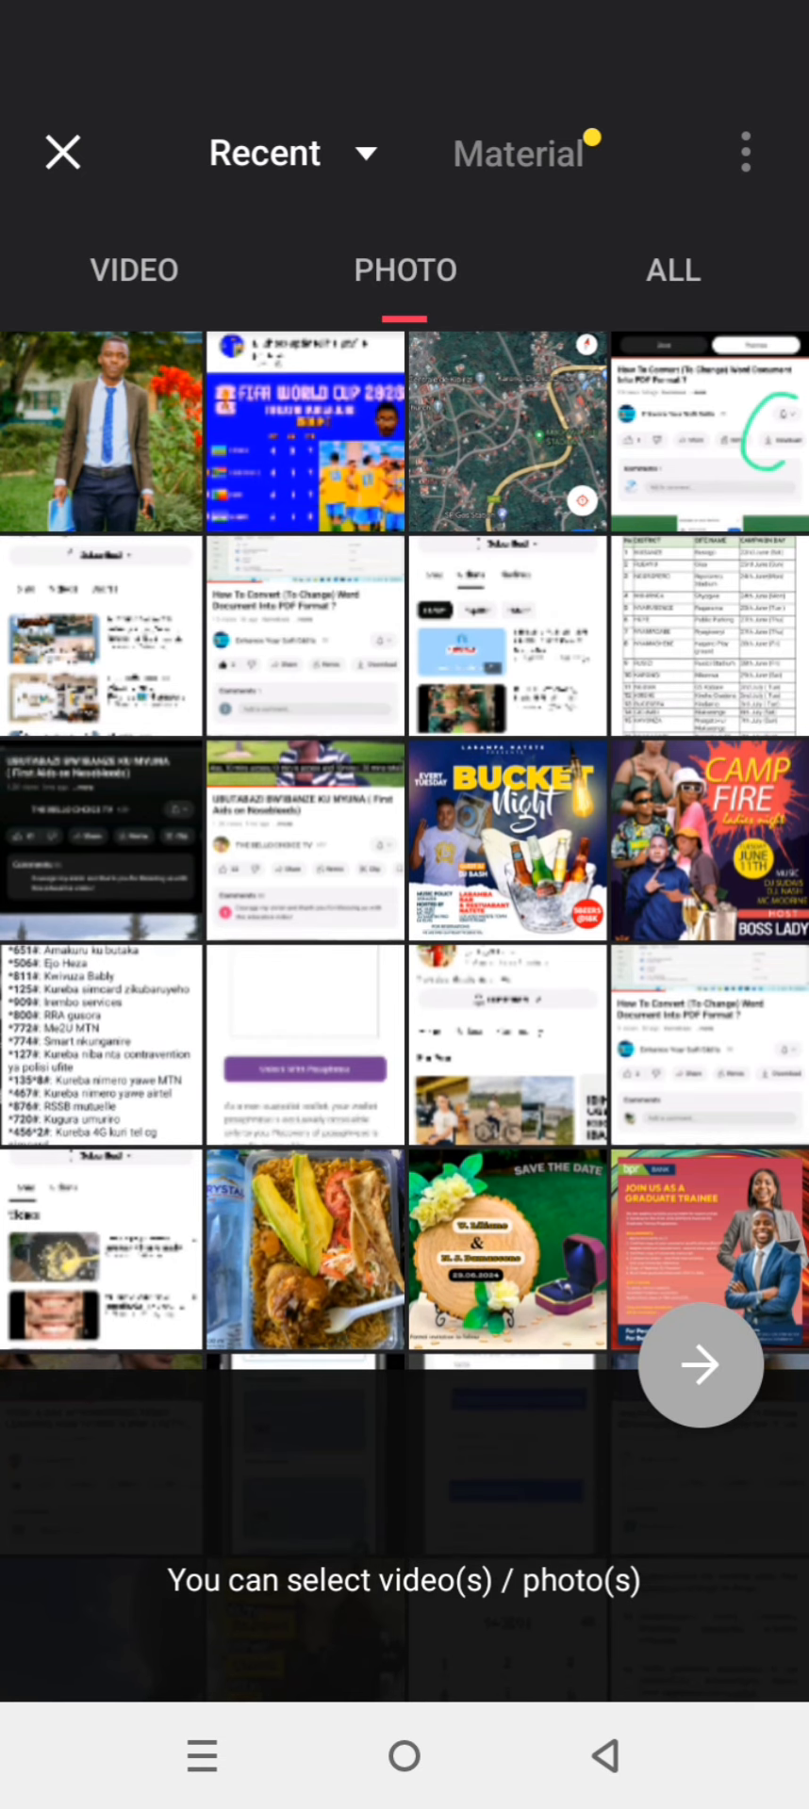
click(132, 270)
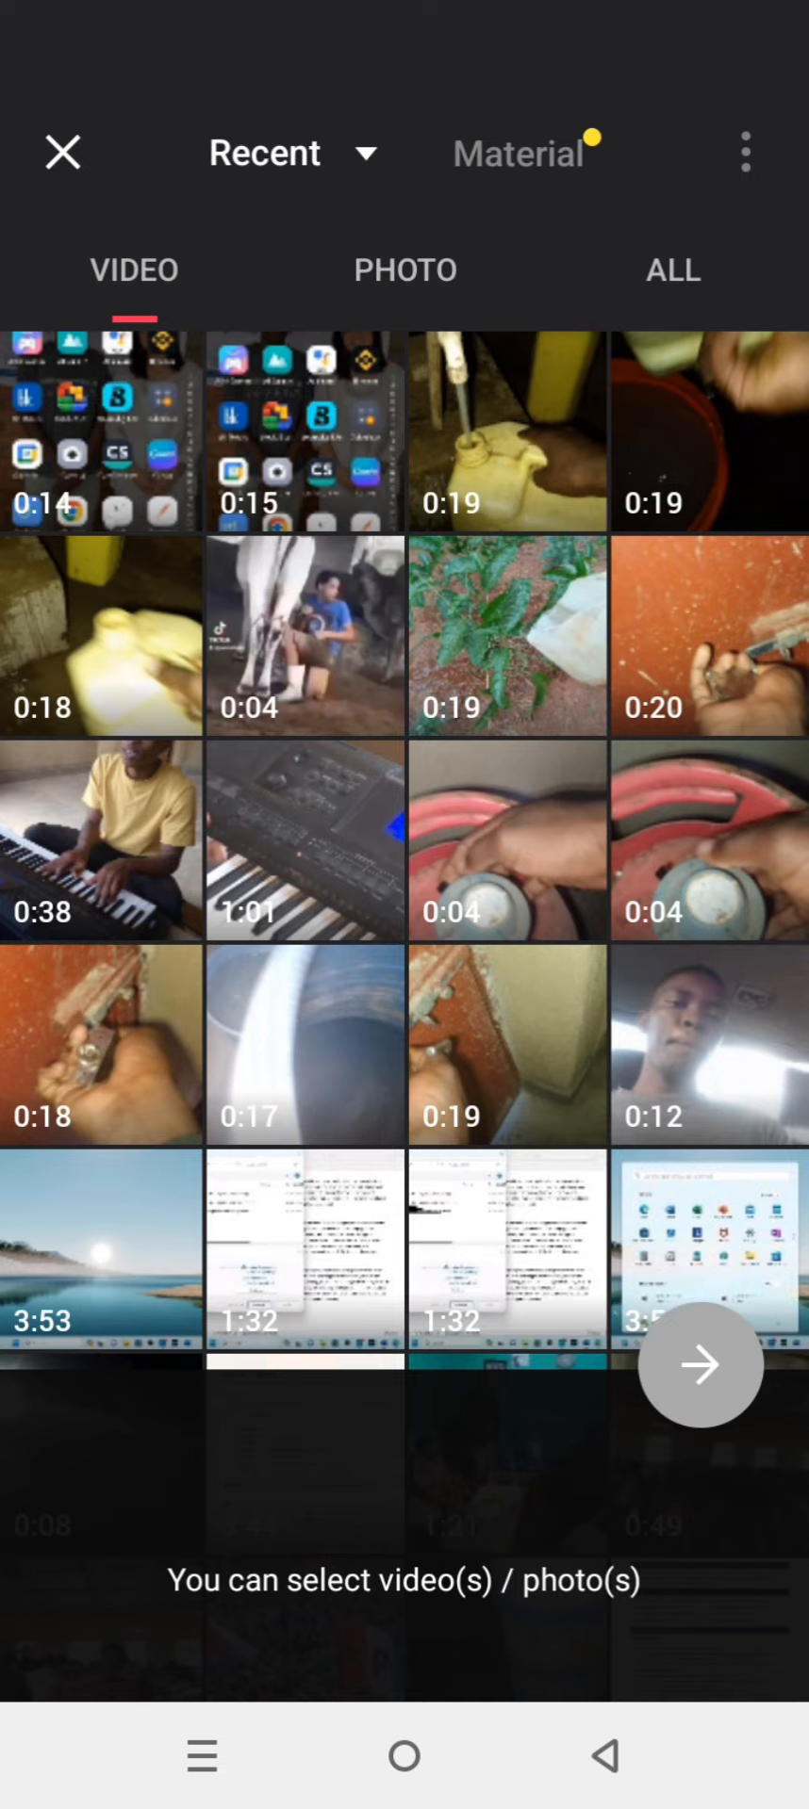
click(99, 432)
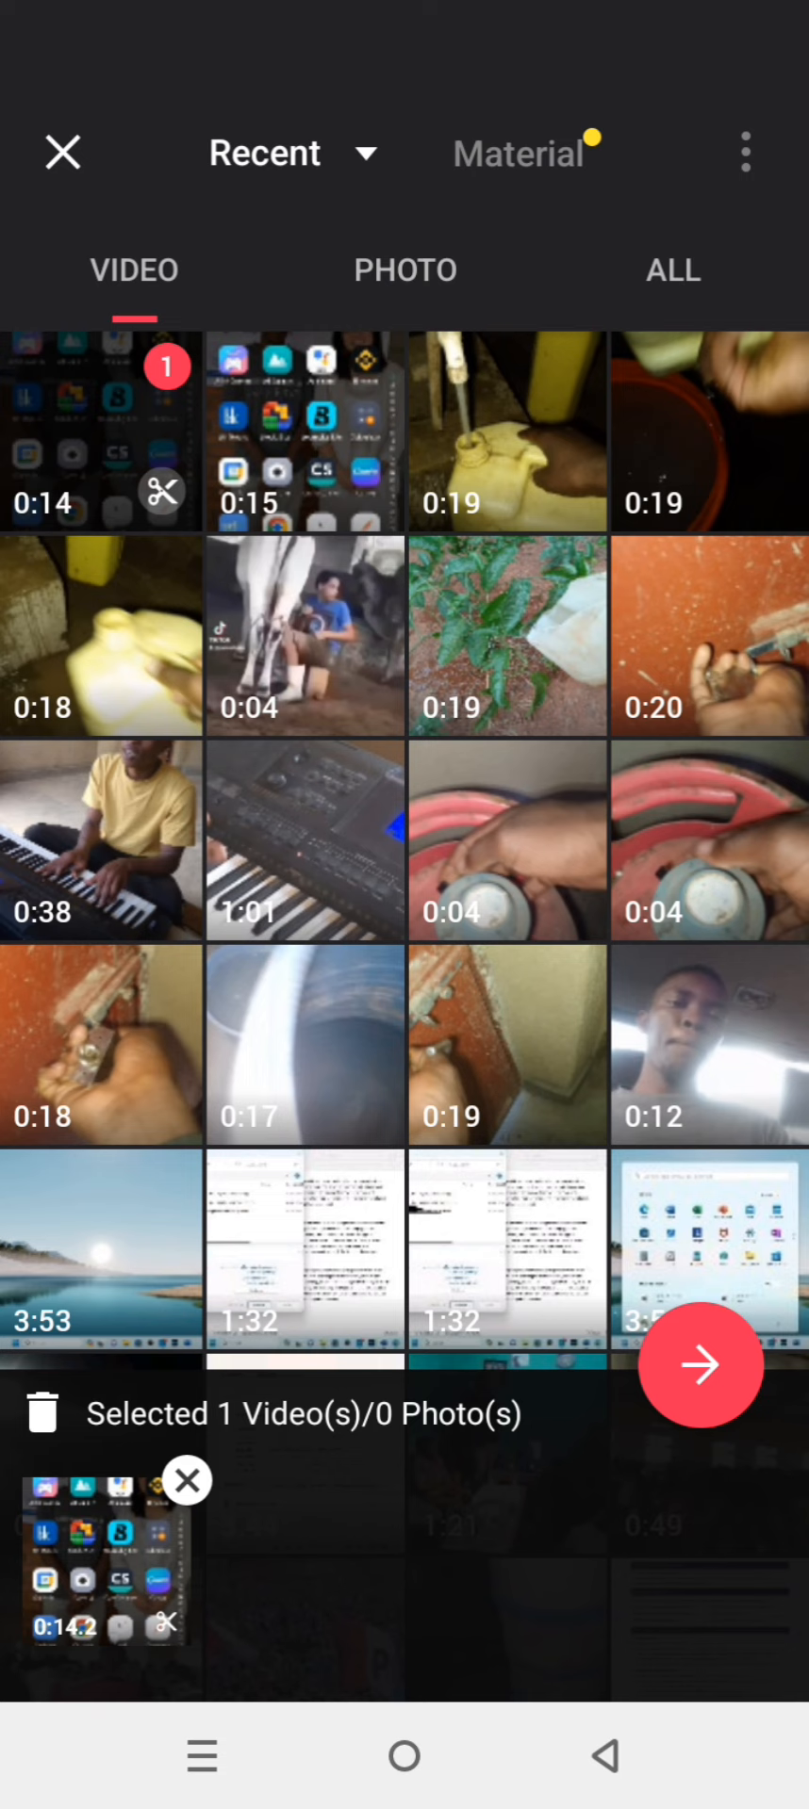
click(699, 1366)
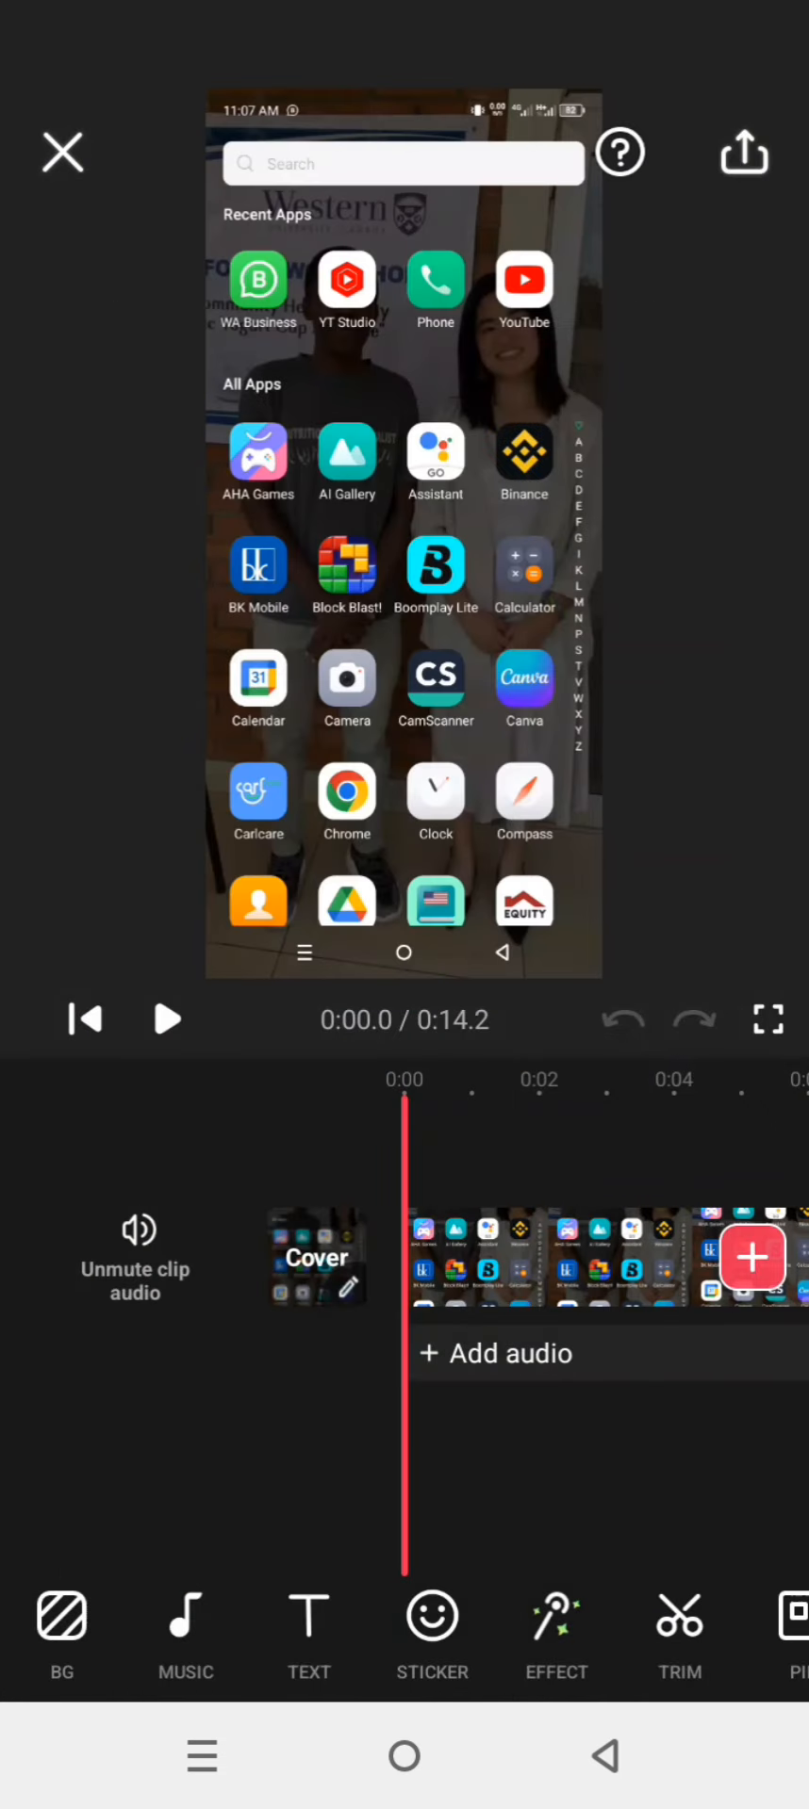
click(431, 1630)
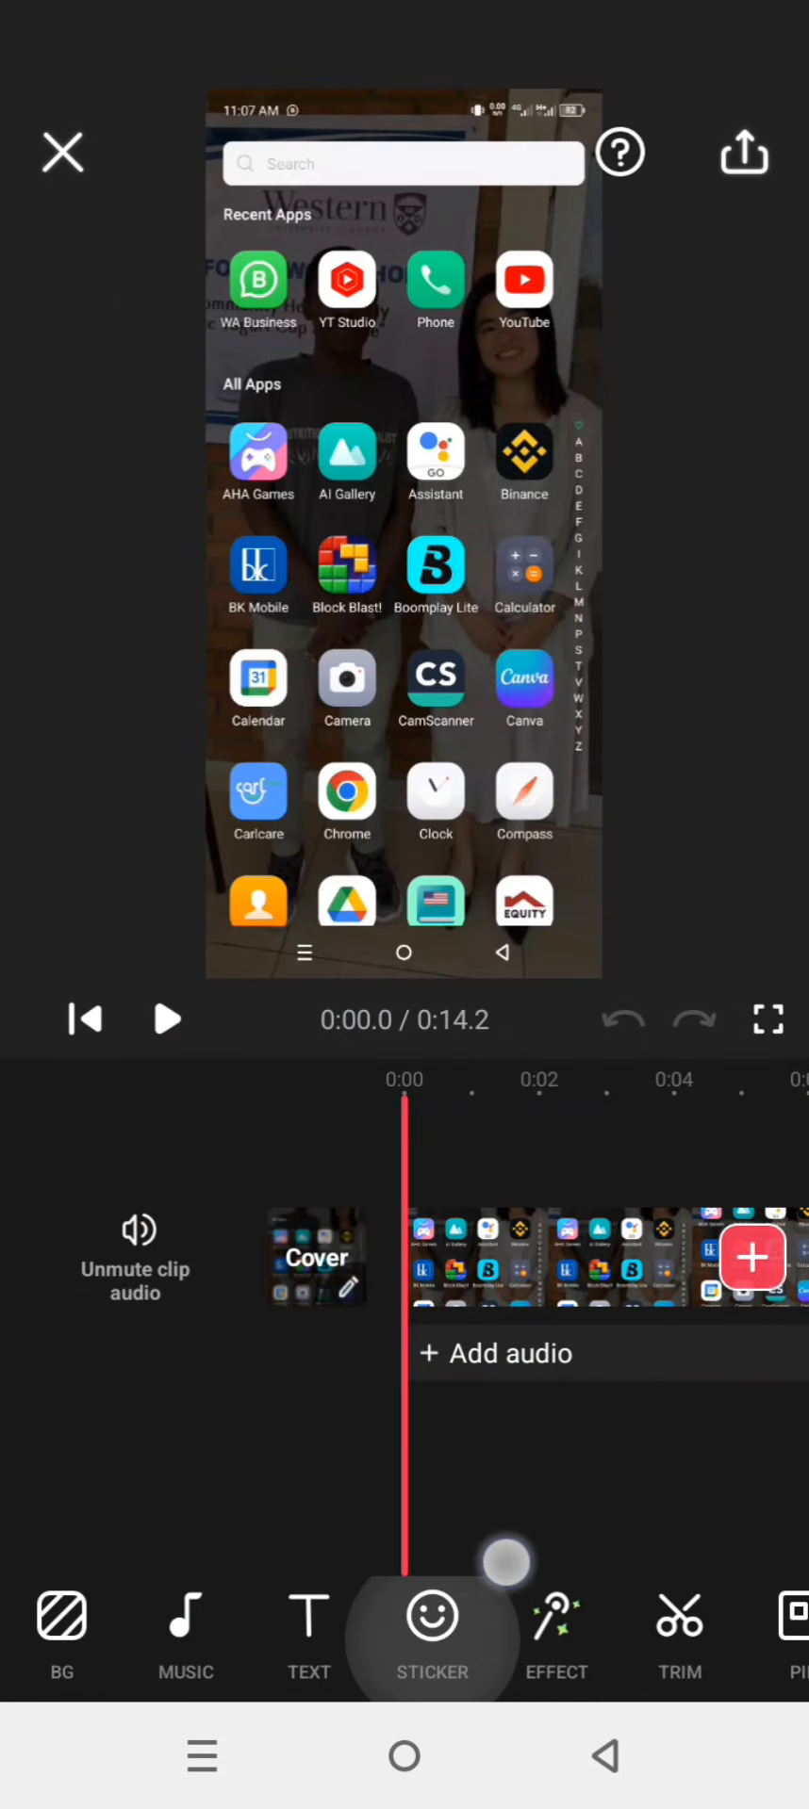
click(431, 1632)
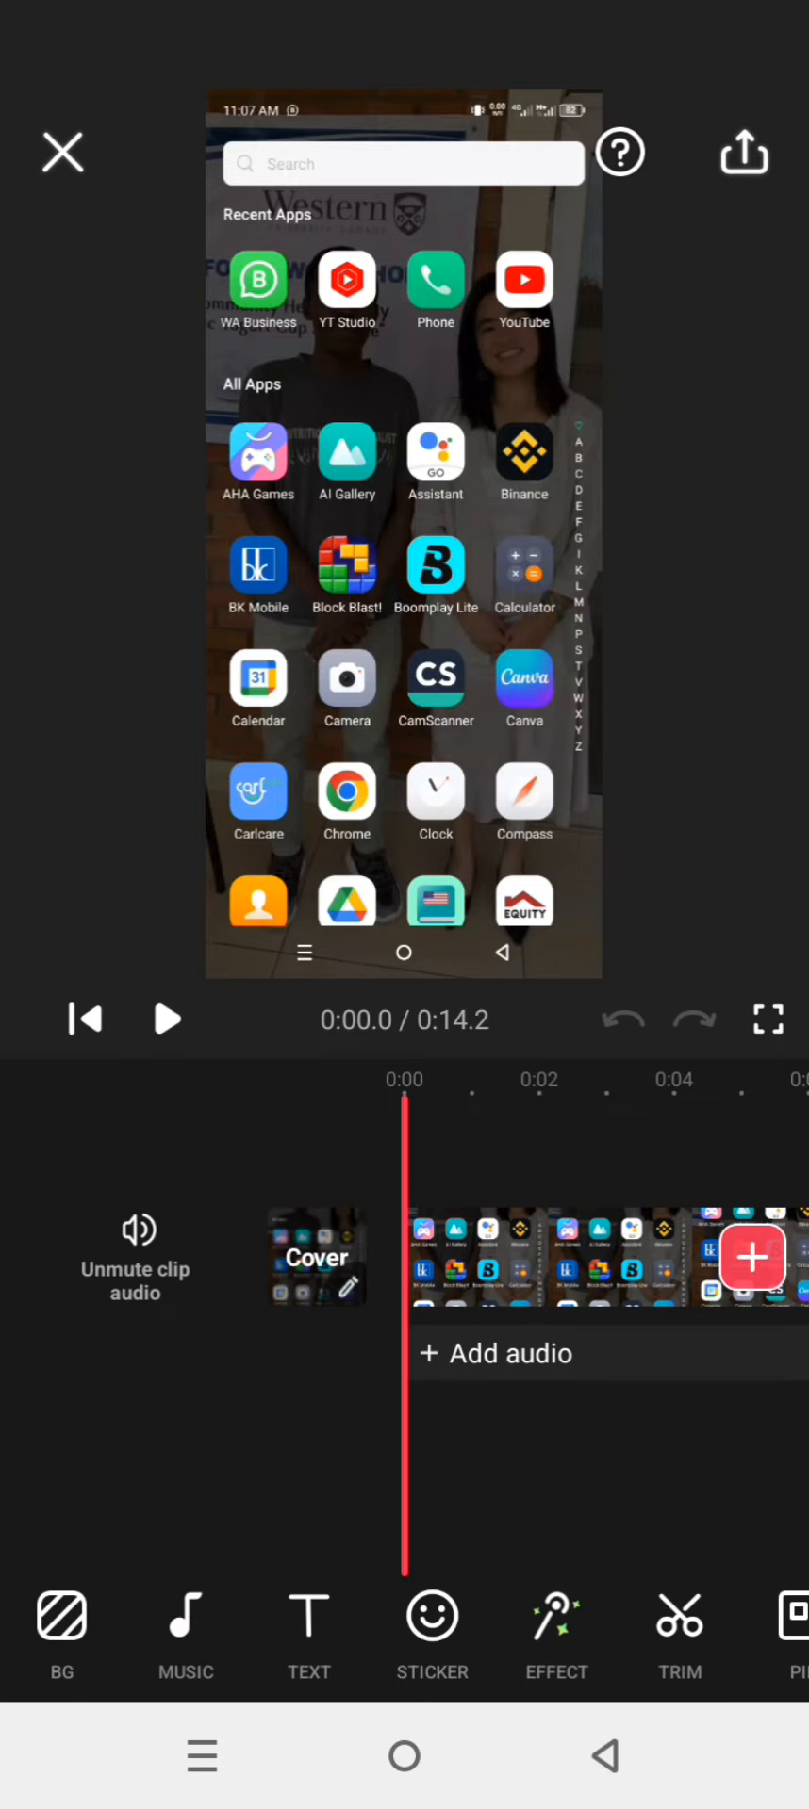
click(185, 1627)
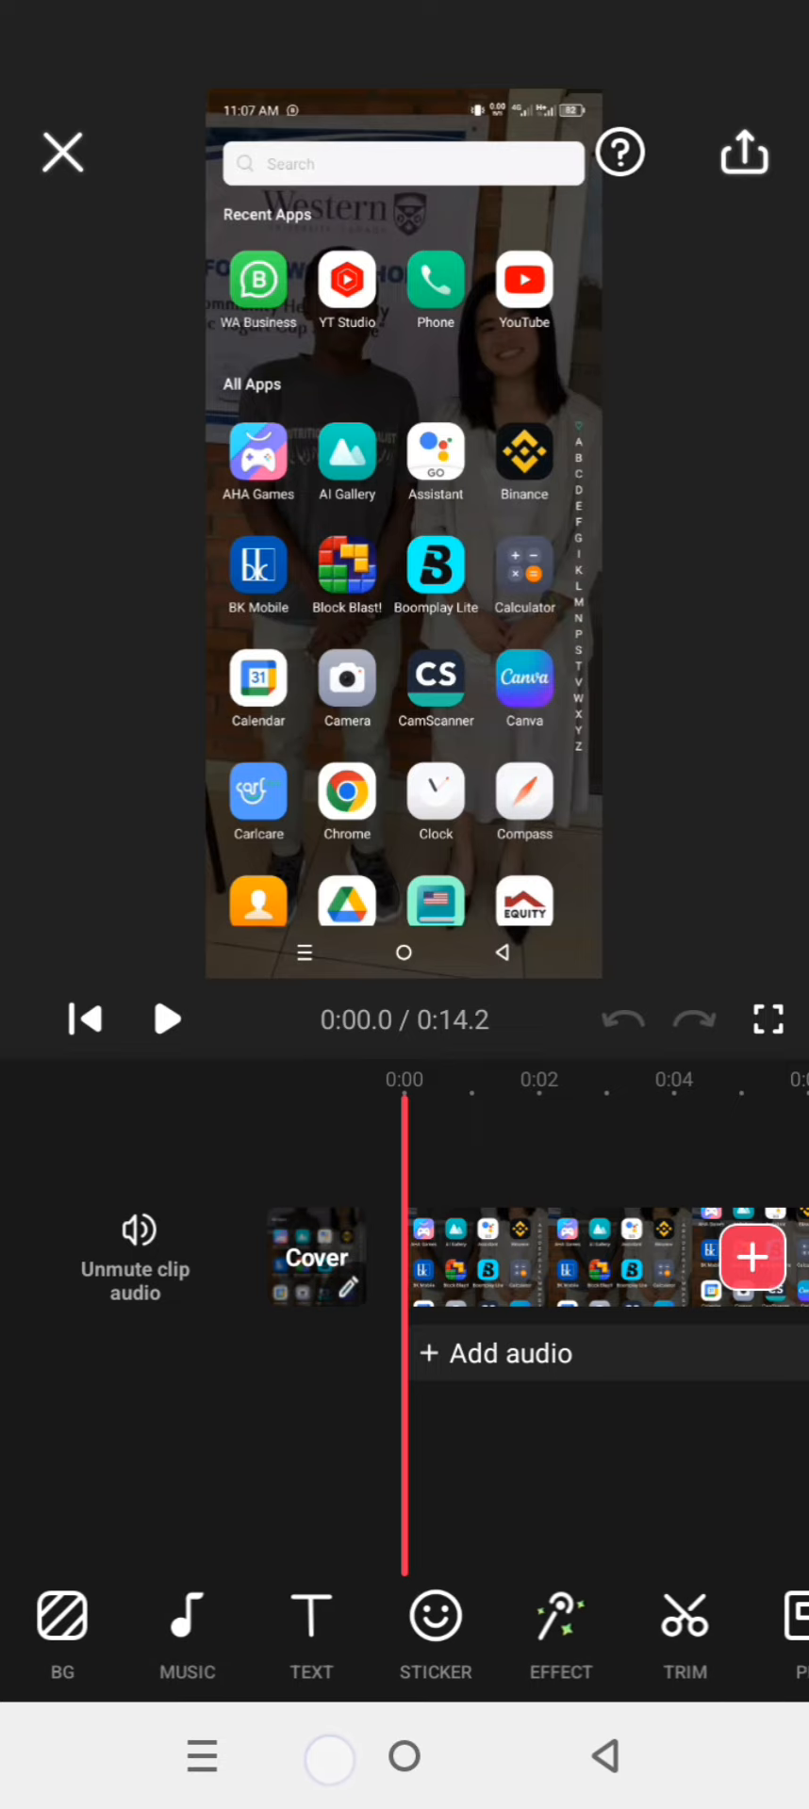
click(311, 1627)
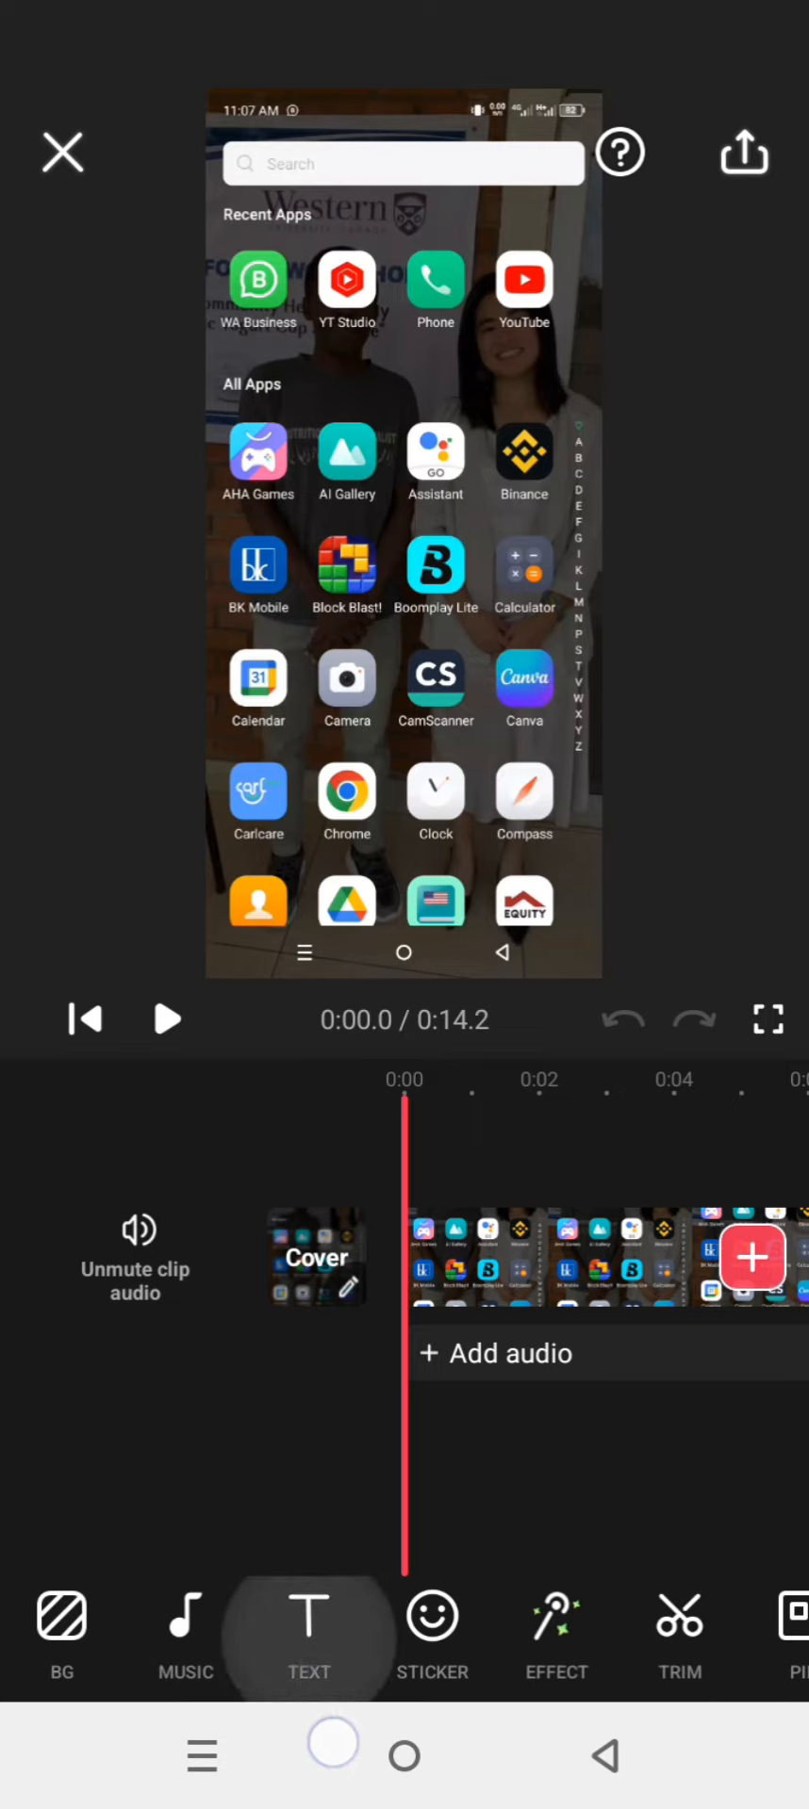
click(431, 1632)
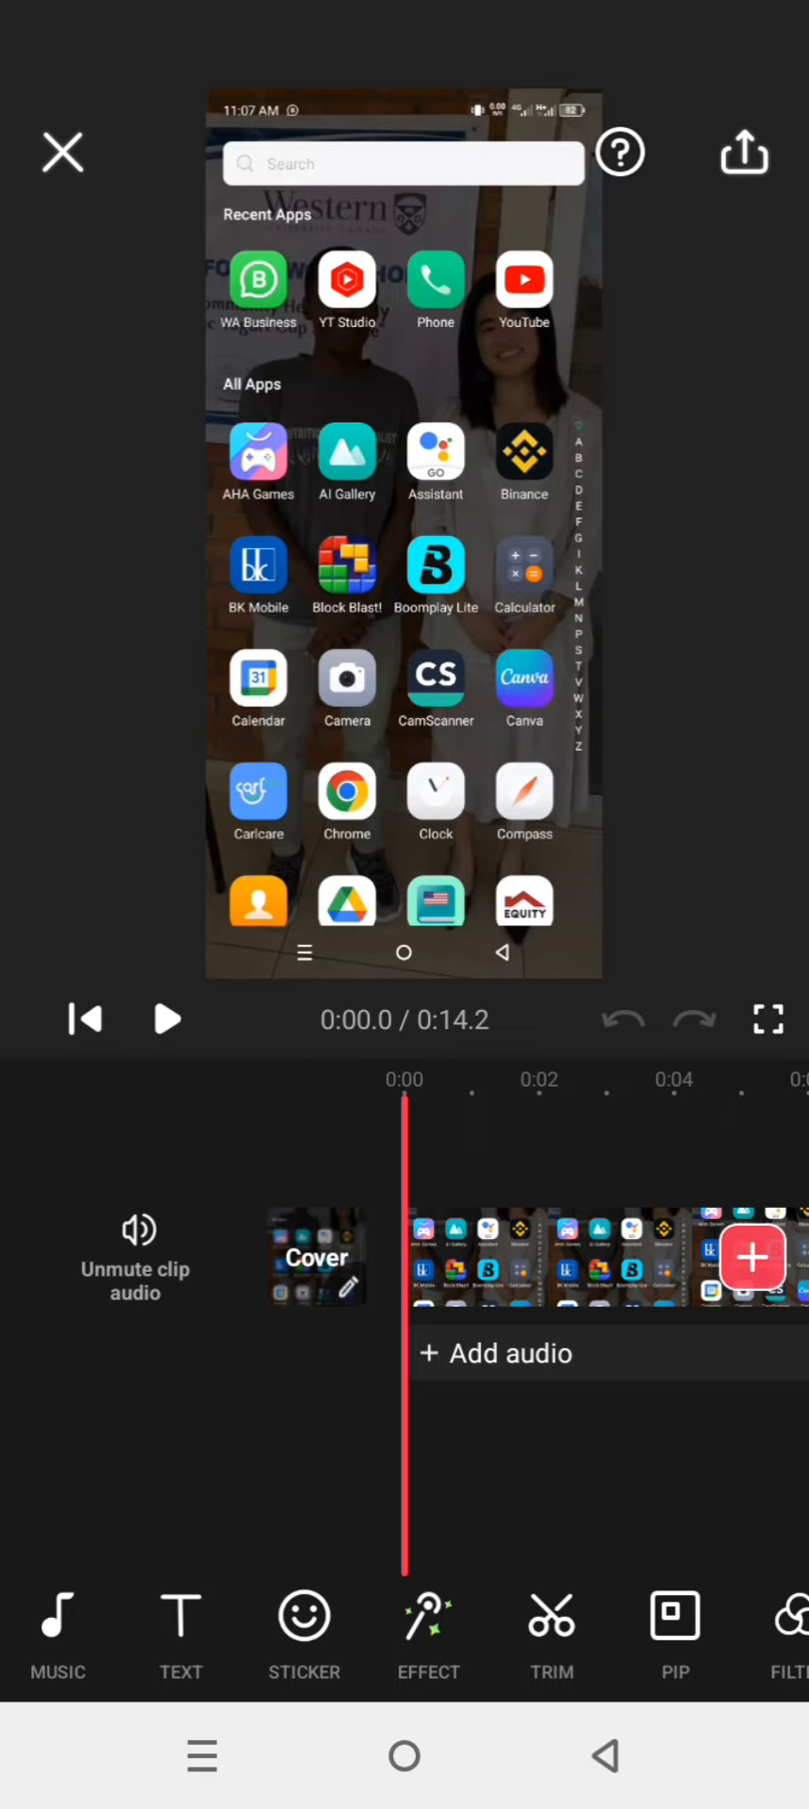
click(428, 1638)
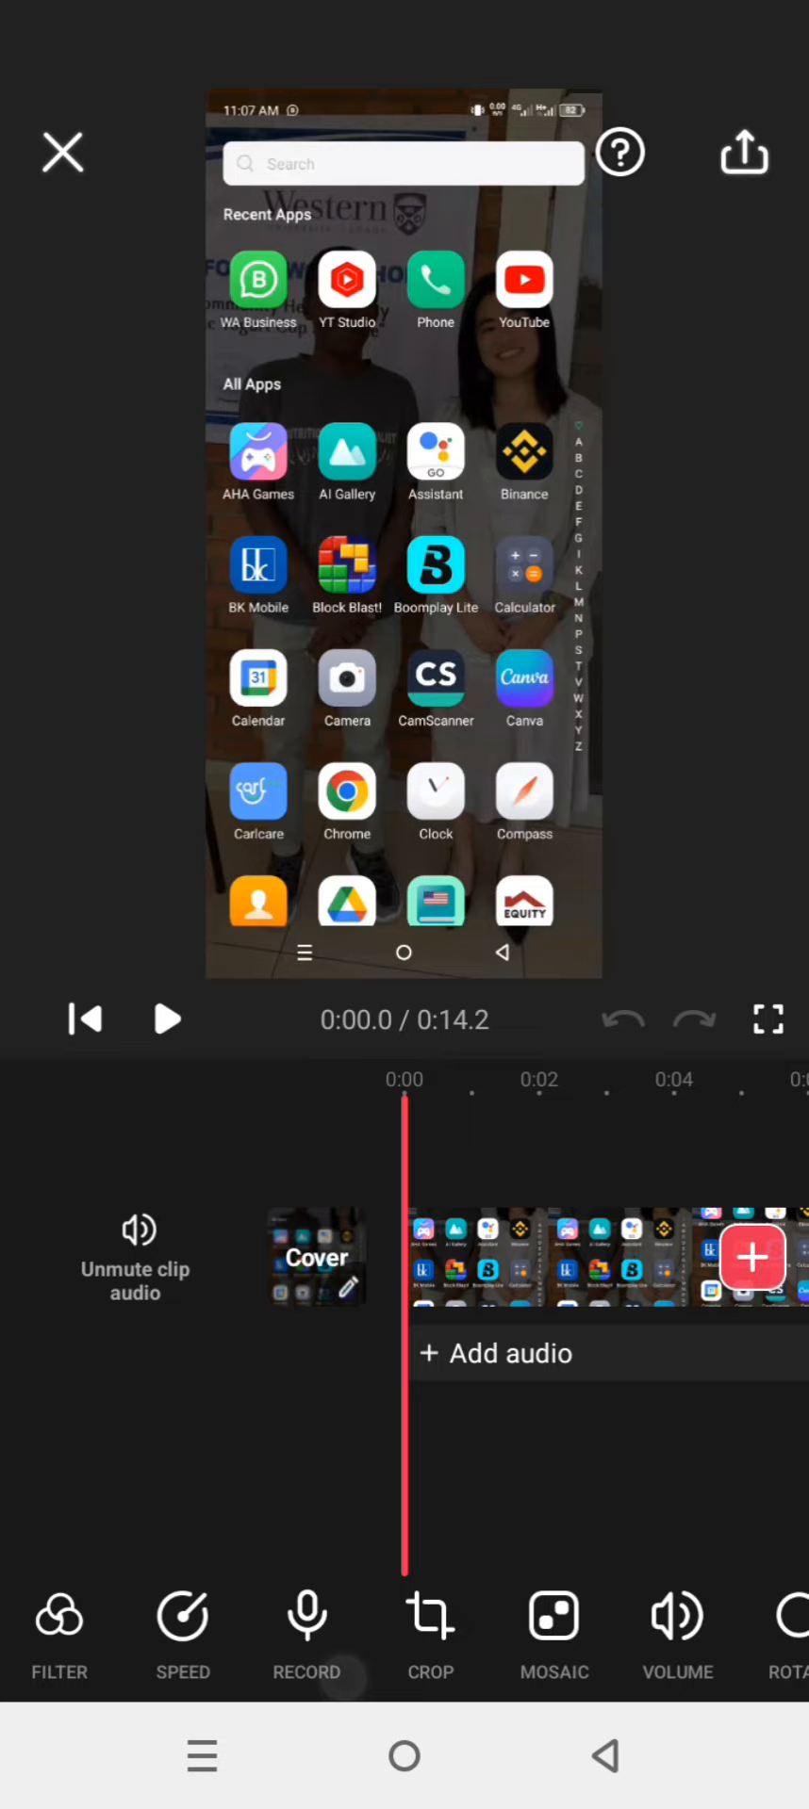
- Lower the clip's Video Volume slider to about 42 and apply it
click(677, 1626)
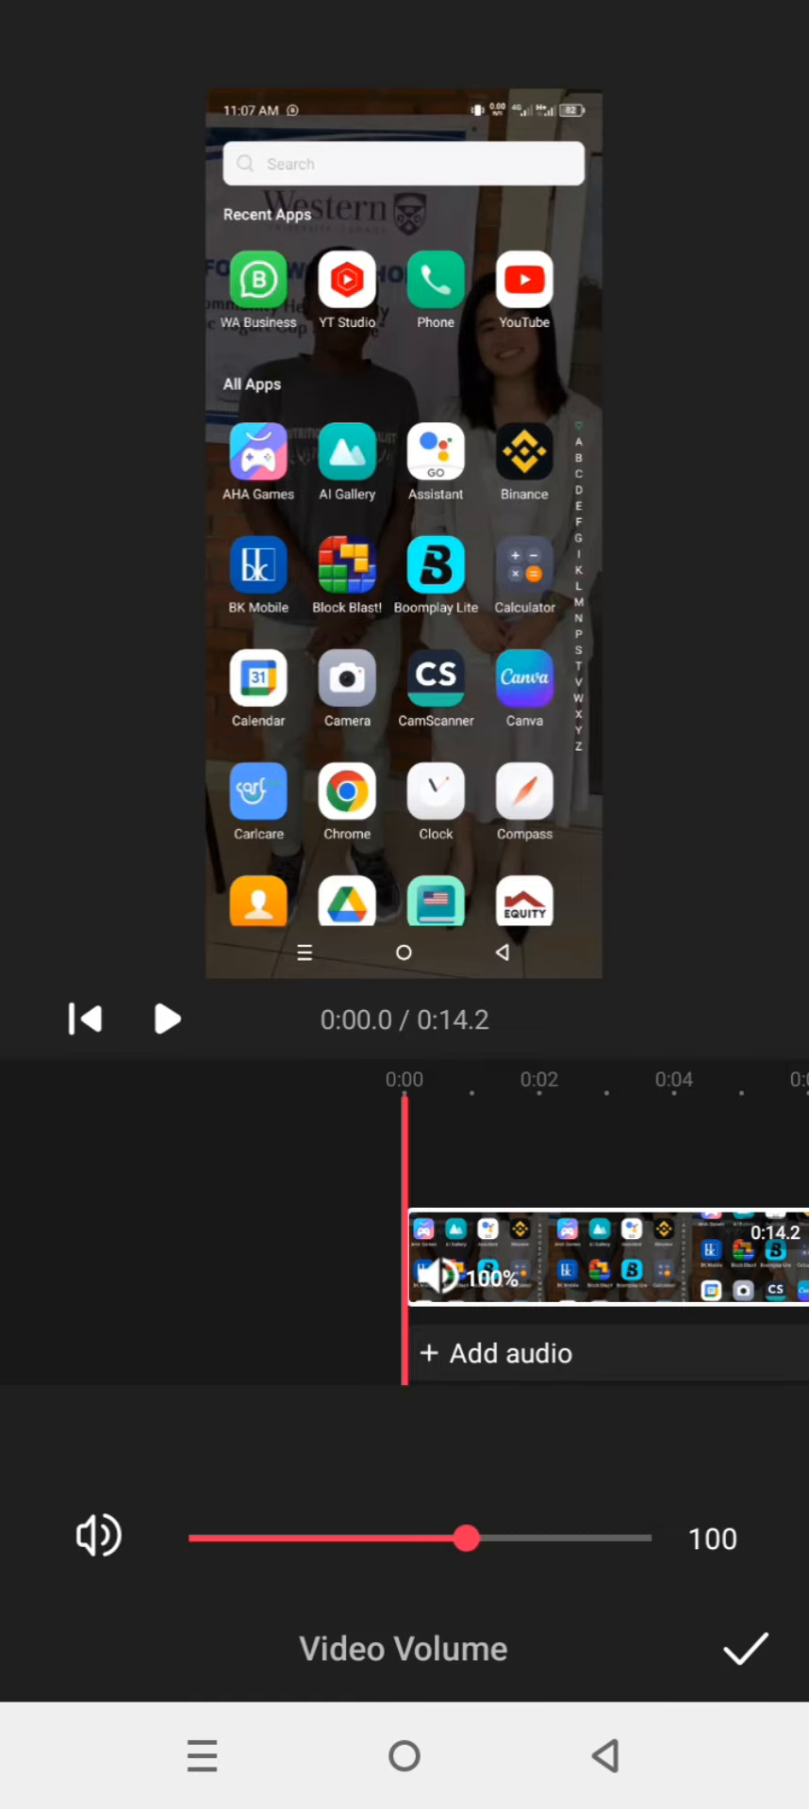
drag(467, 1538, 303, 1538)
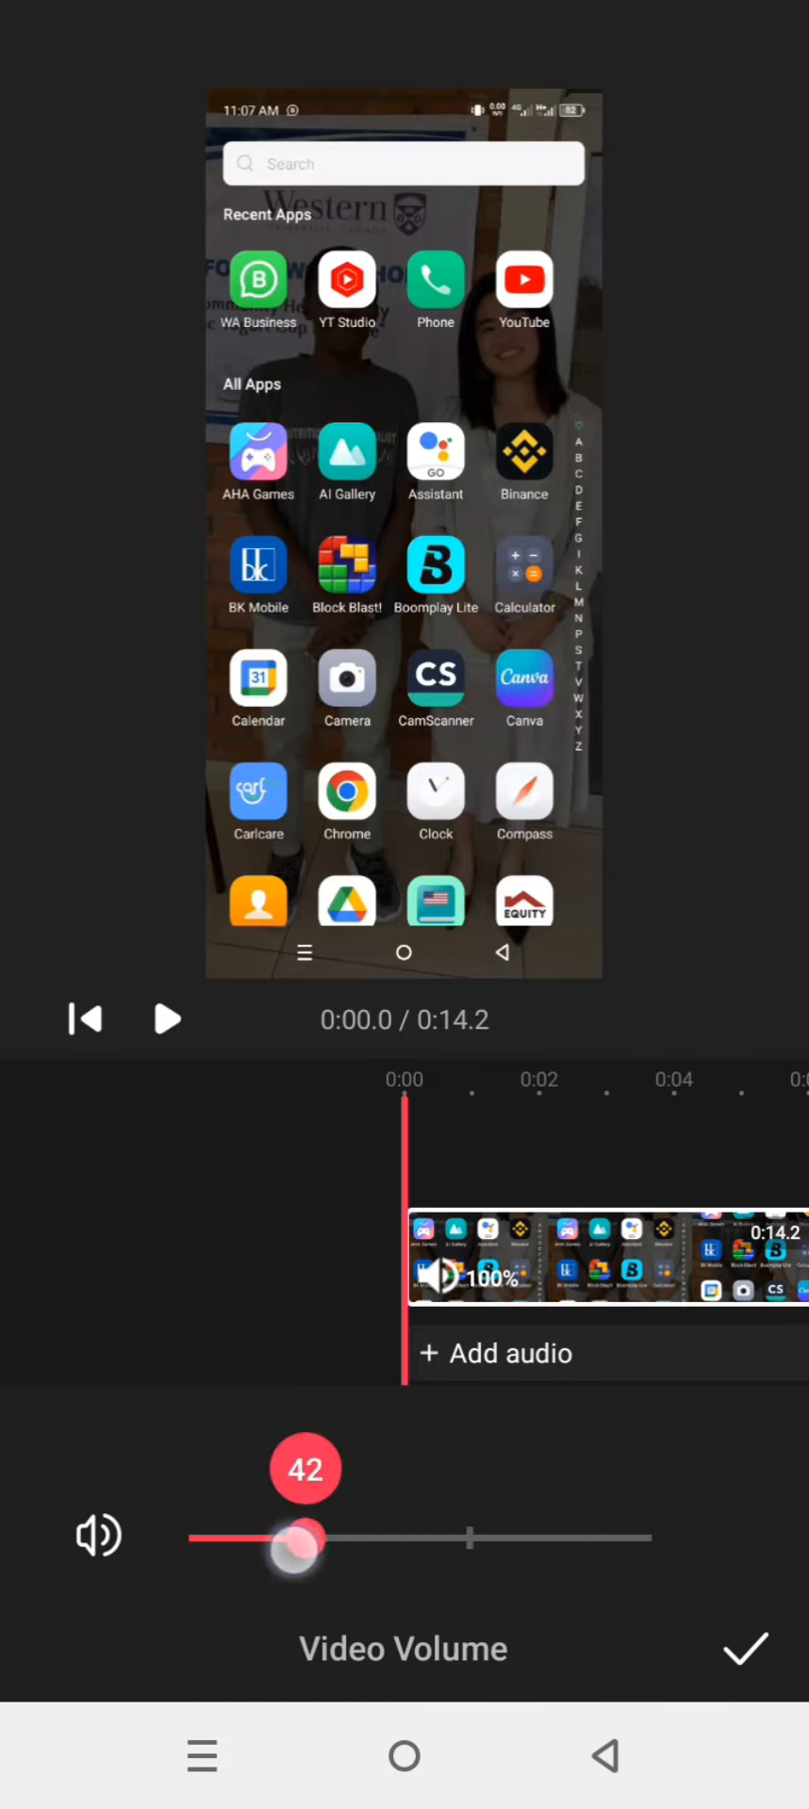
drag(306, 1538, 450, 1538)
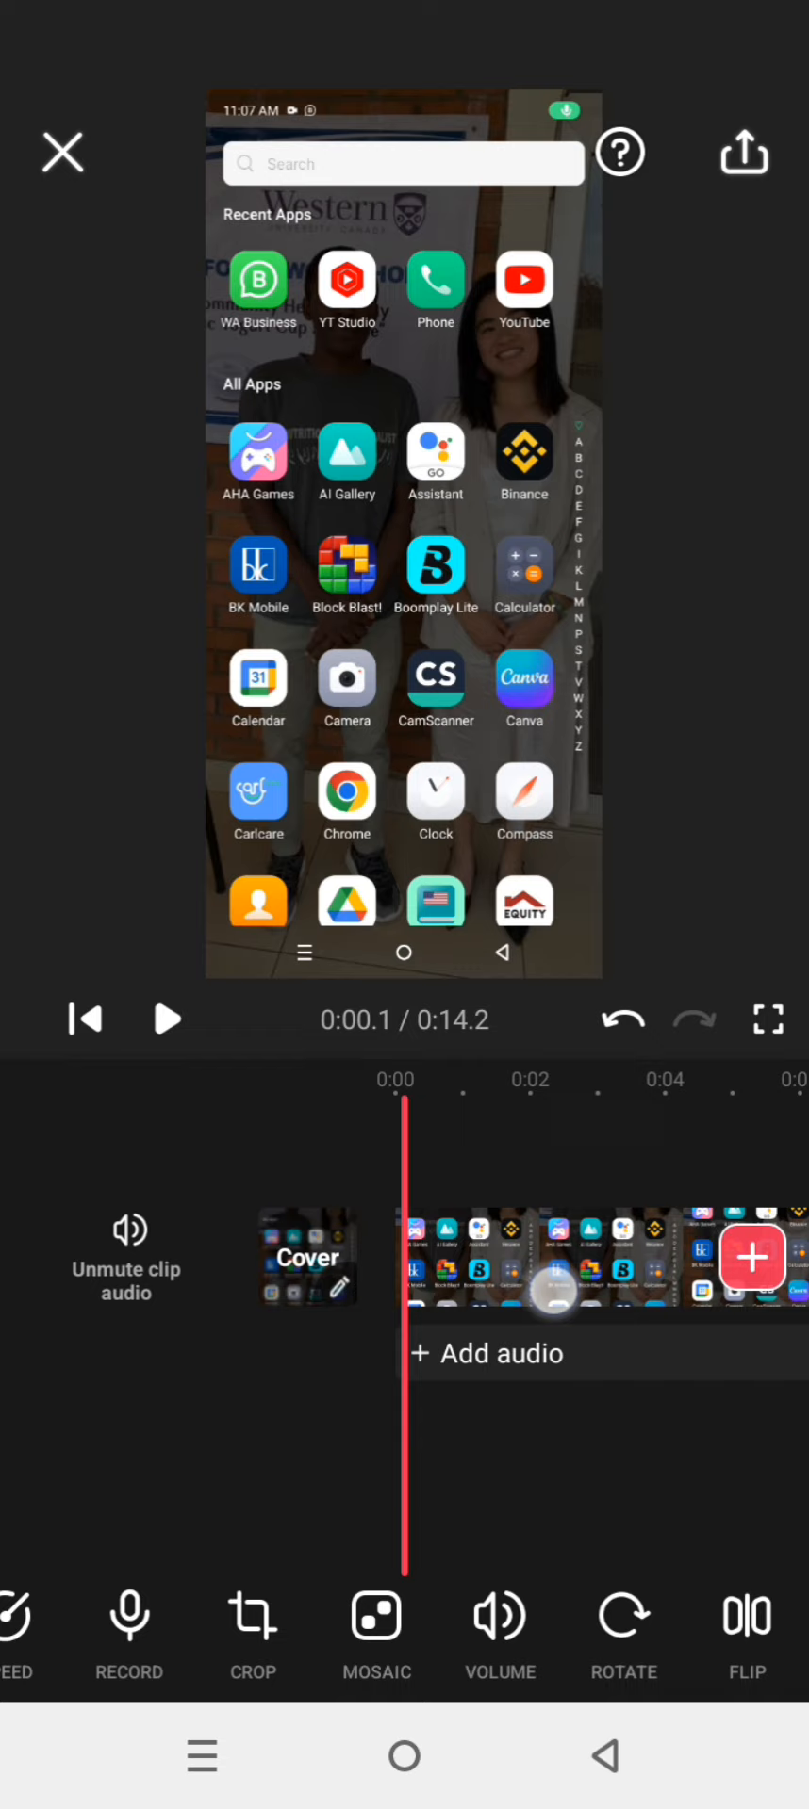
click(83, 1020)
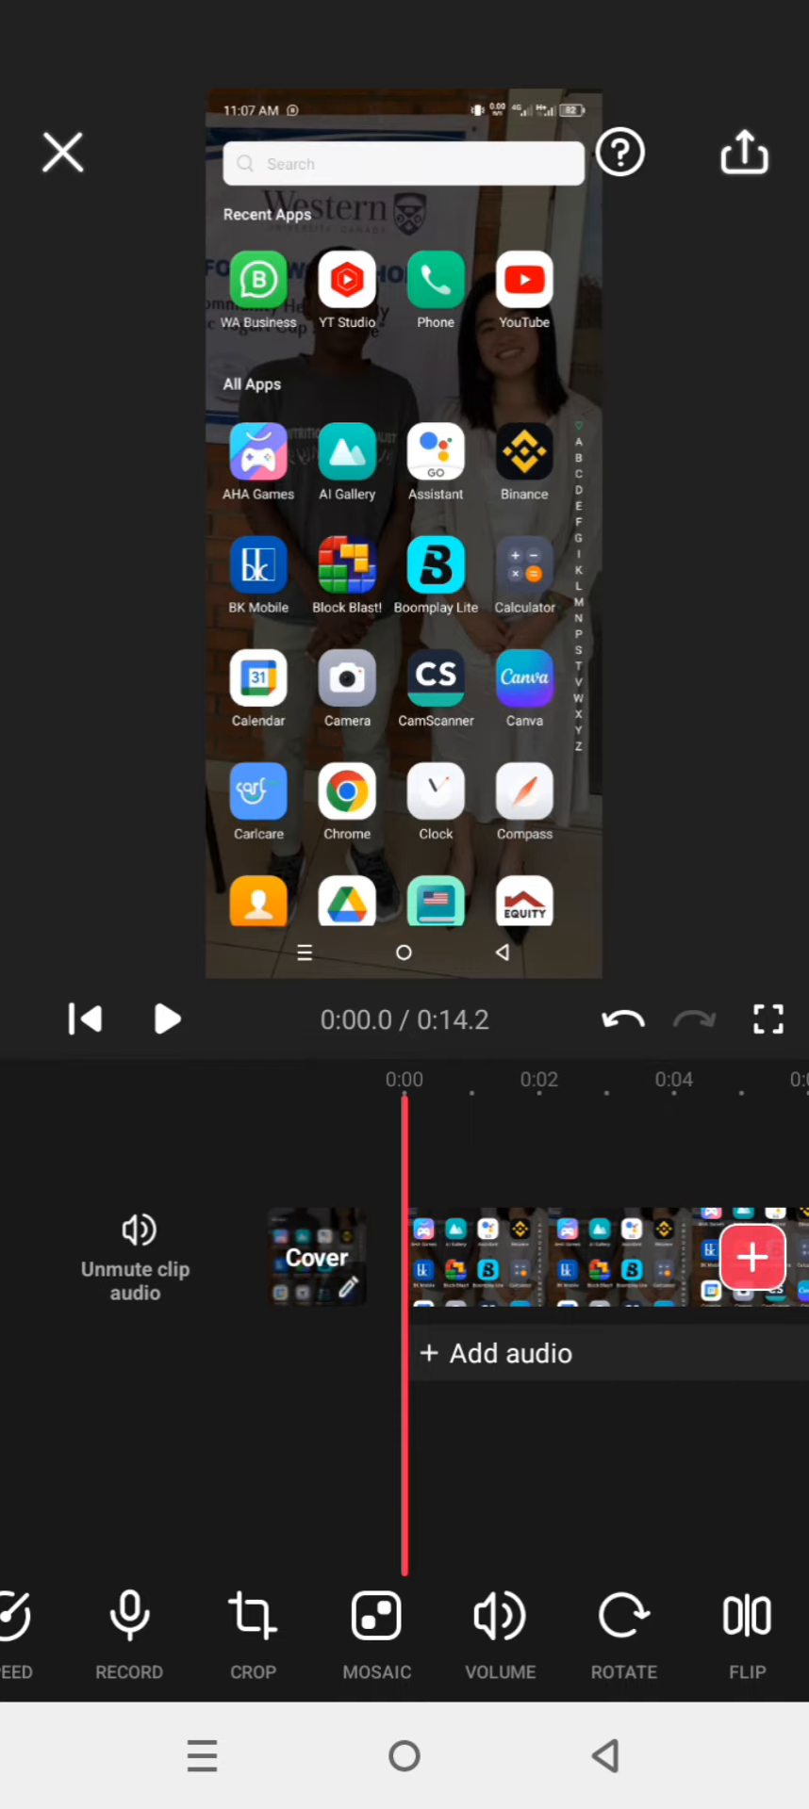